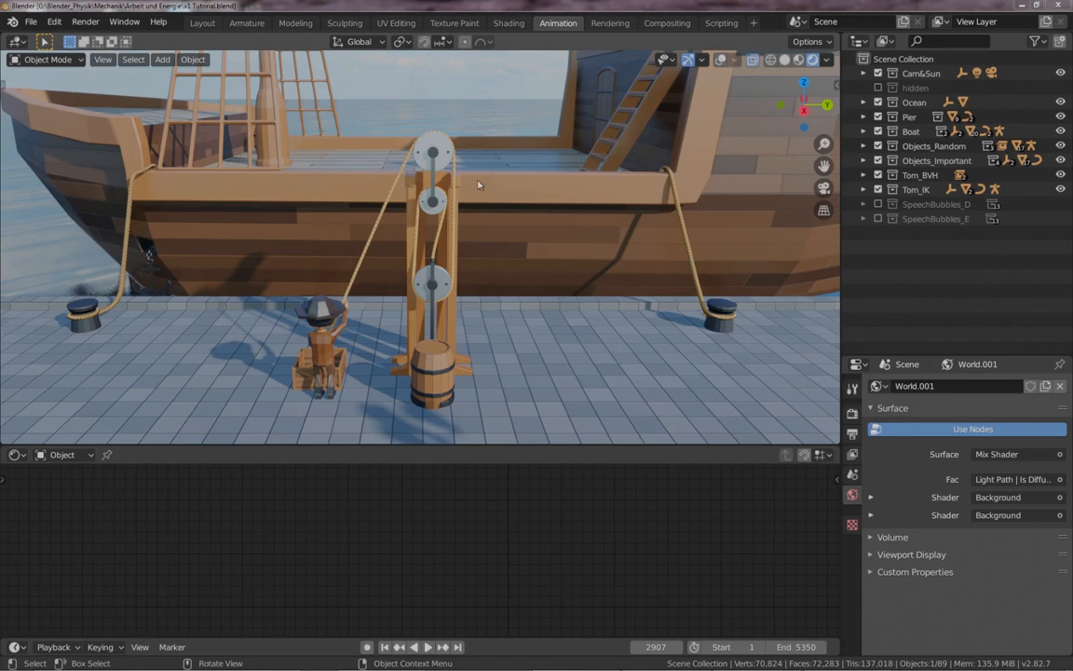
mouse_move(543, 191)
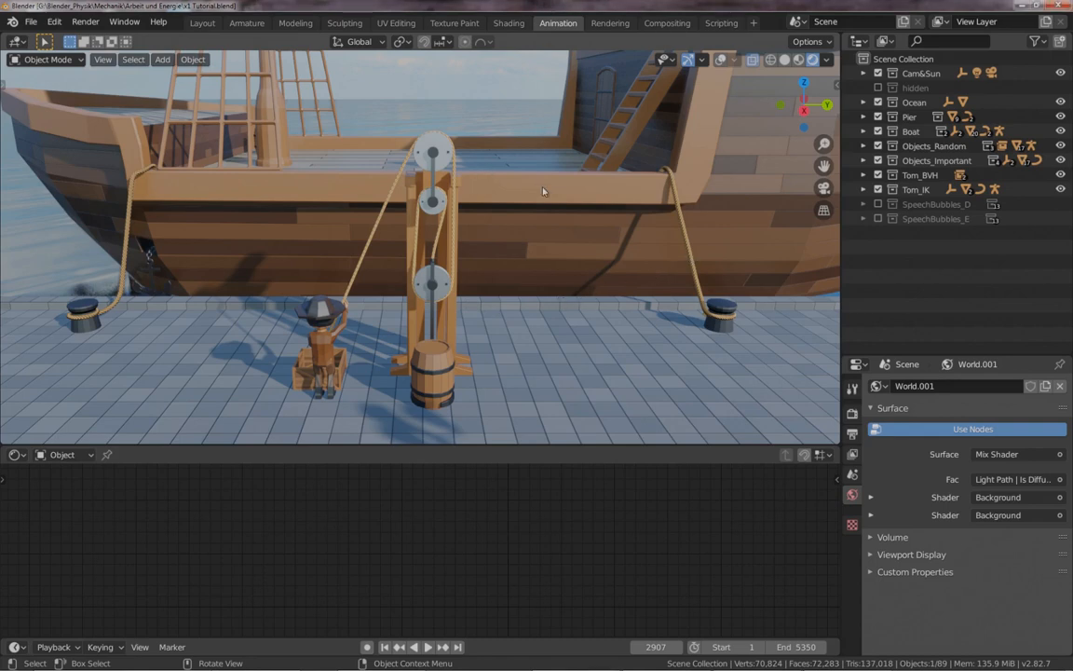
mouse_move(544, 227)
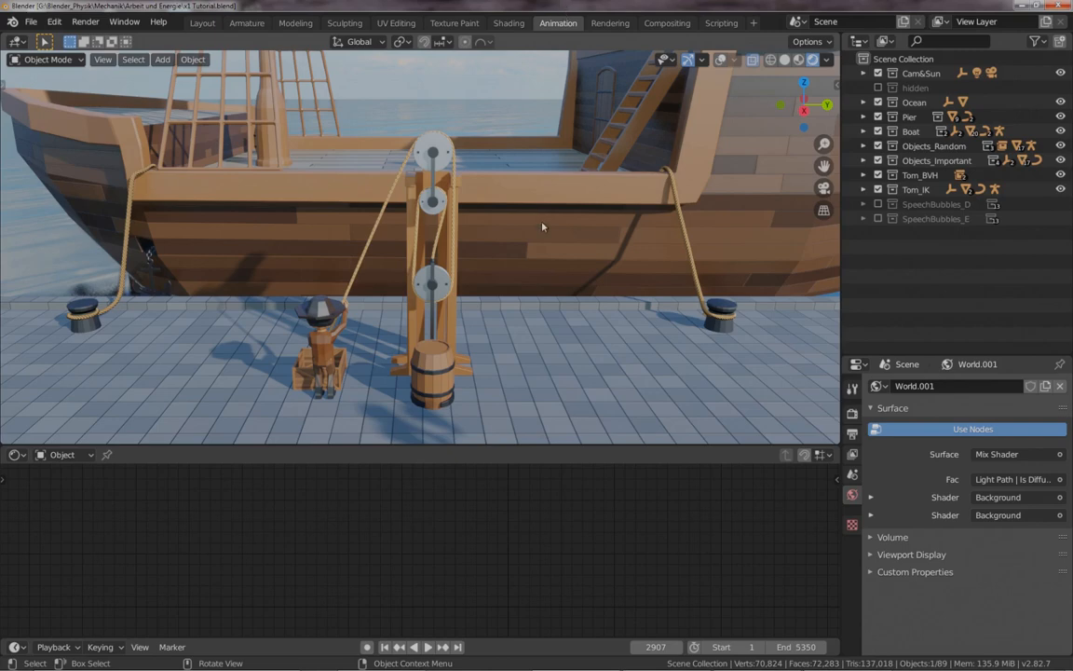
mouse_move(597, 53)
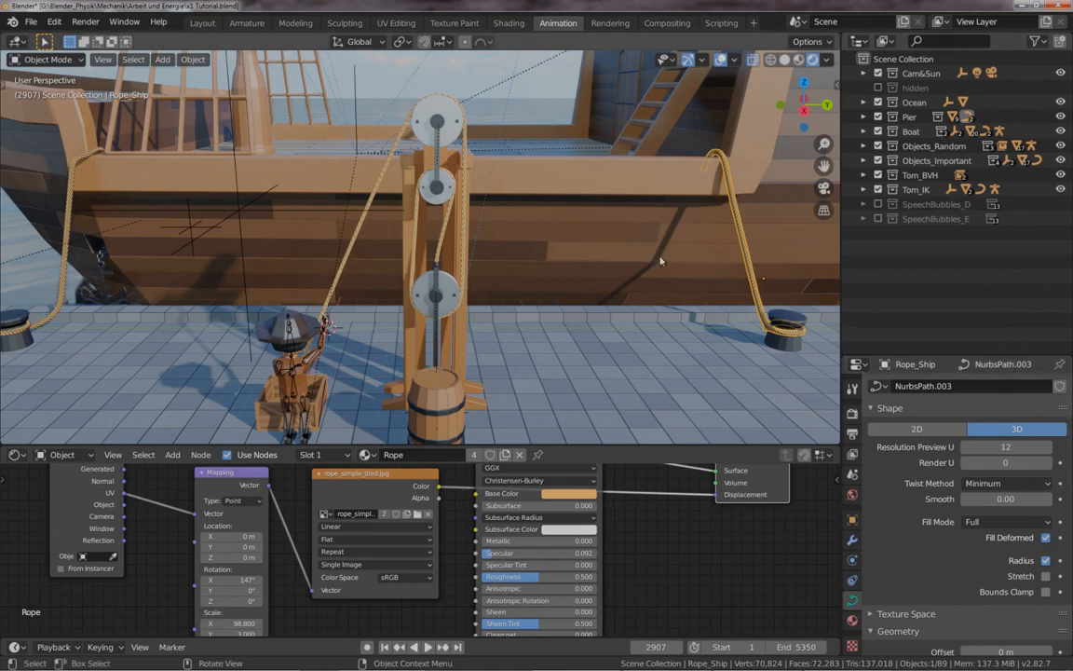
mouse_move(704, 295)
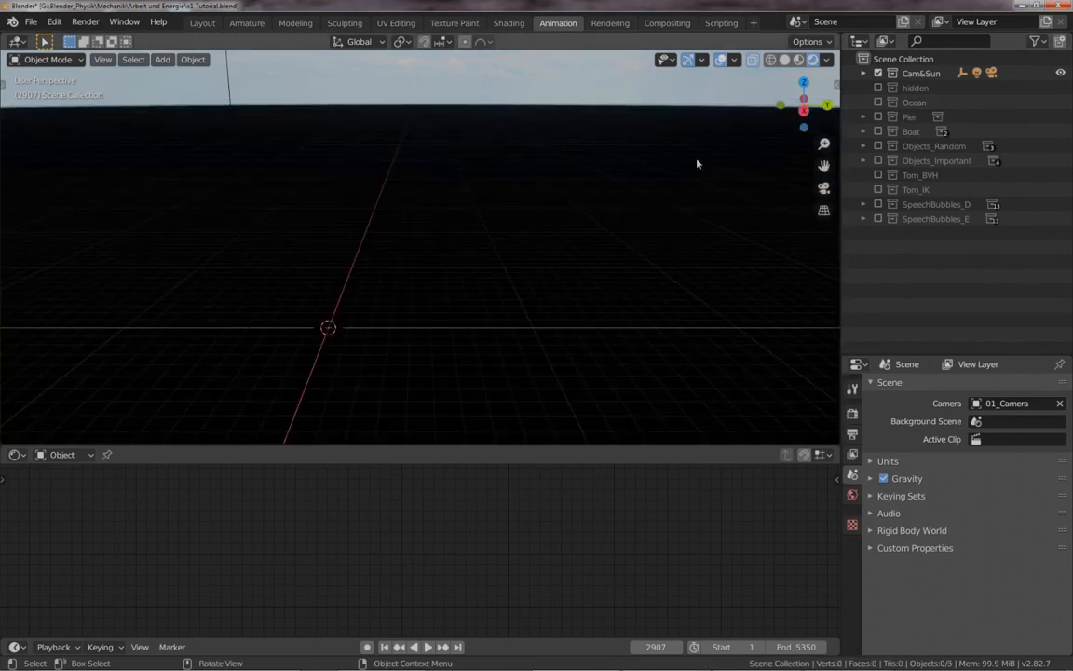
Add a NURBS path with 0.15 m bevel depth and start bending its control points
left_click(163, 58)
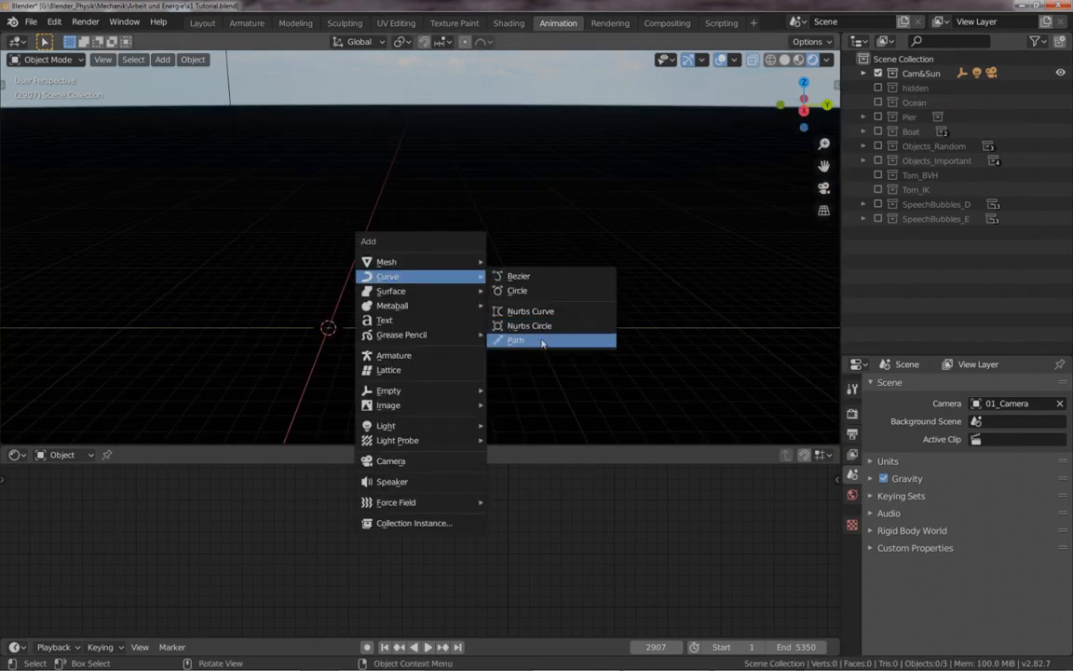
left_click(515, 339)
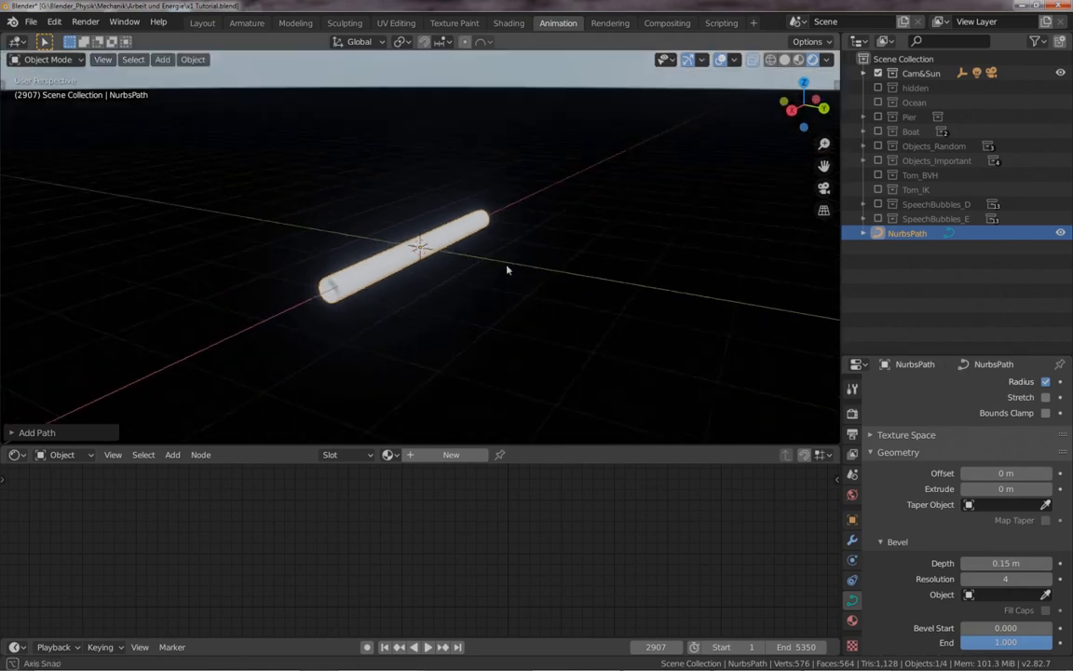
key("Tab")
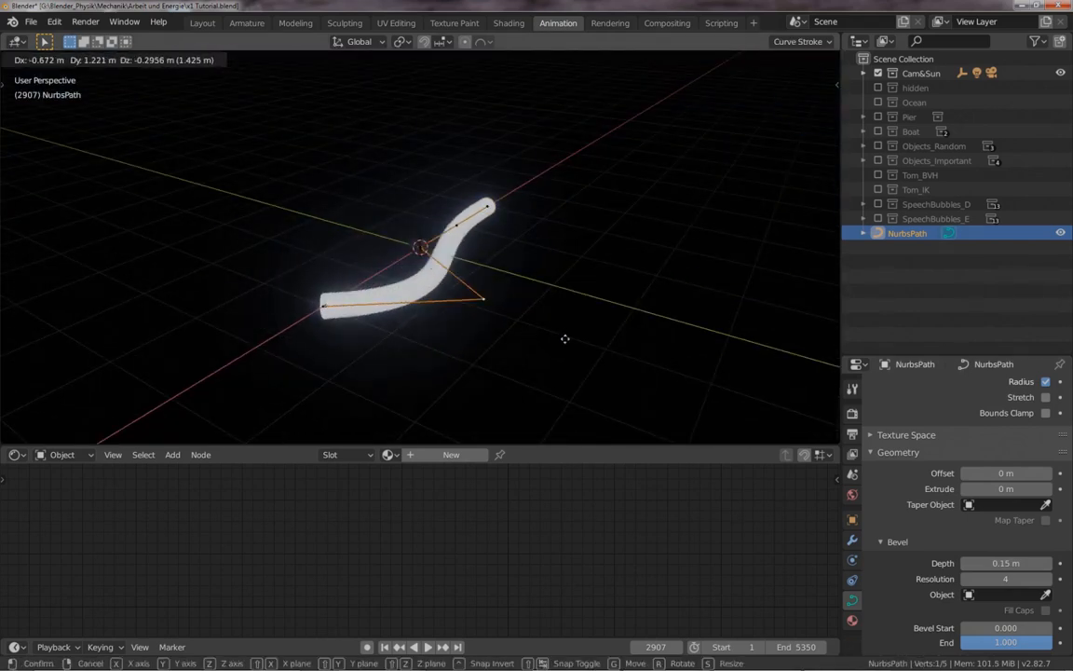
mouse_move(403, 257)
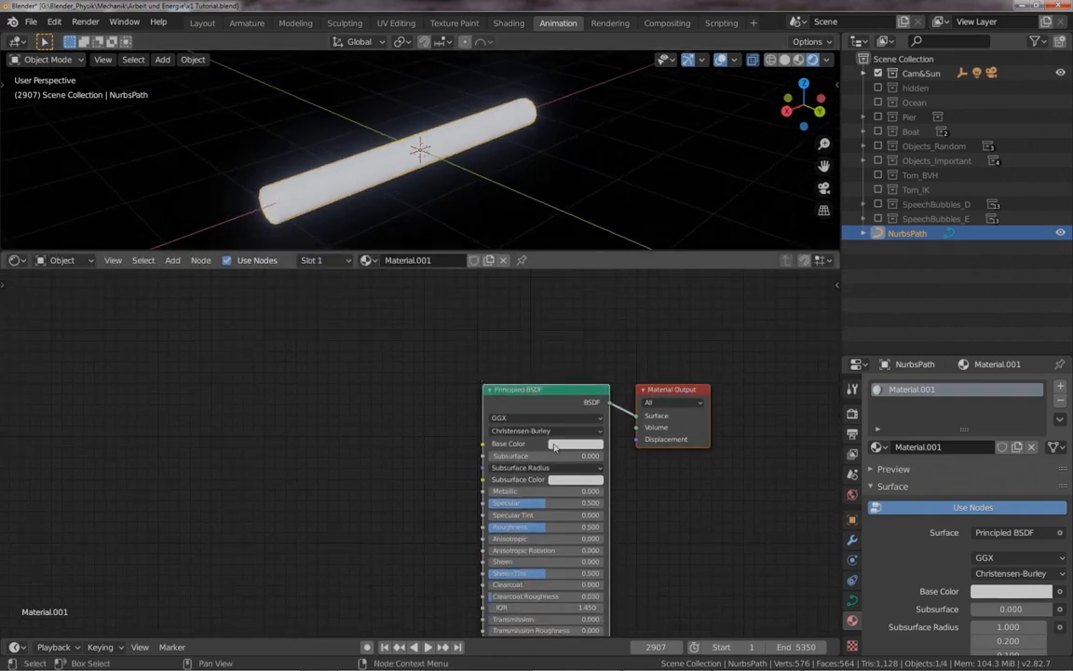
Make the material orange and feed rope_simple_tiled.jpg's colour into the displacement output
left_click(546, 443)
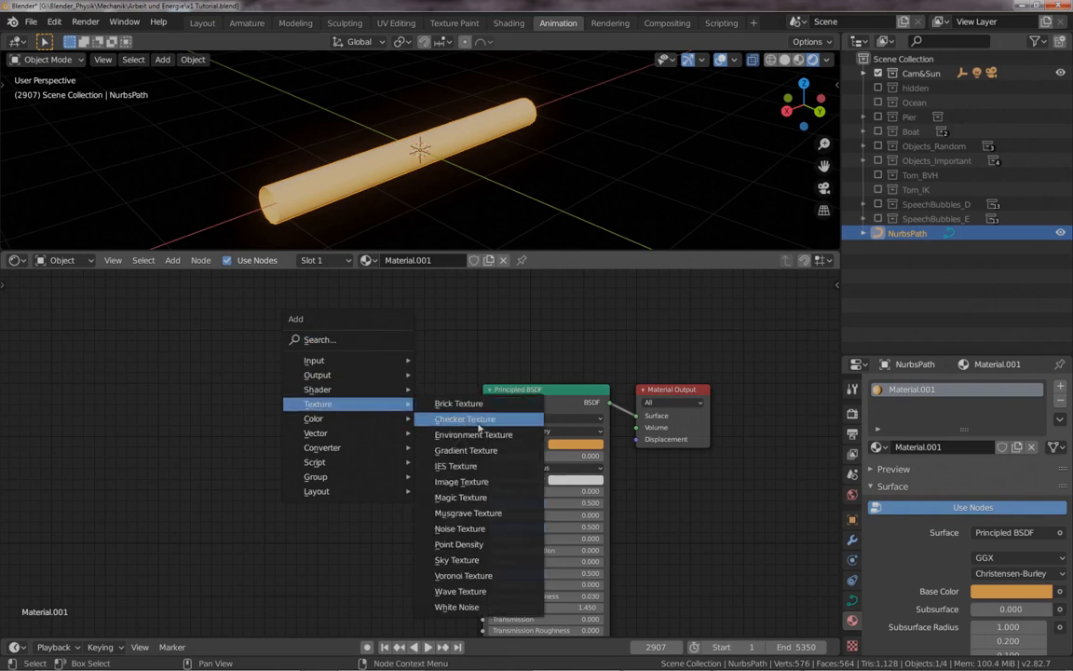
left_click(461, 481)
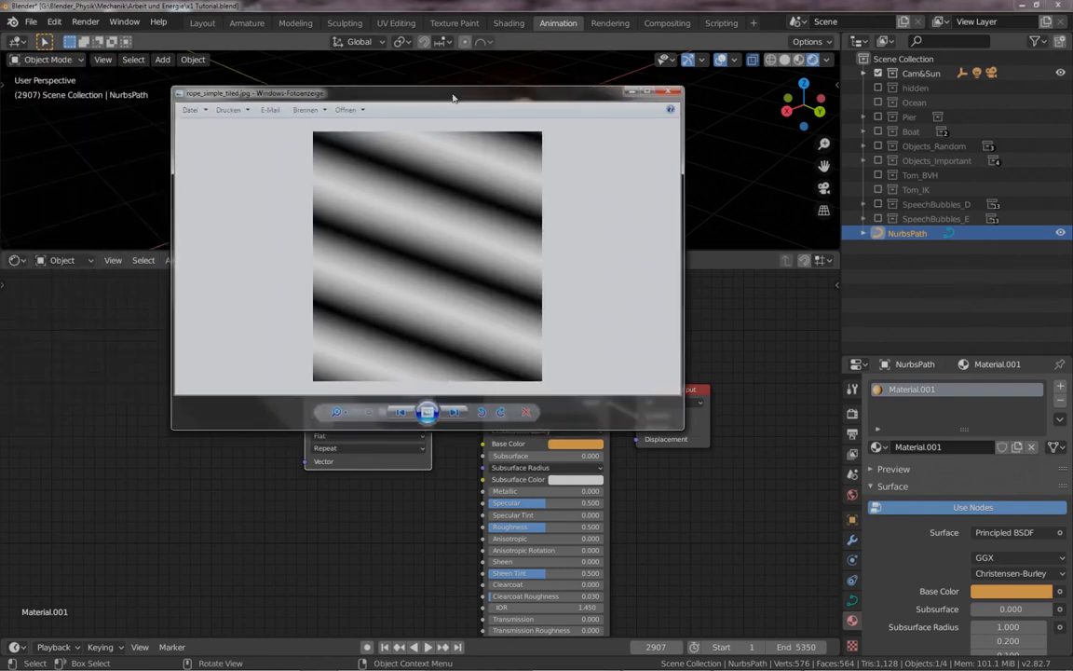
mouse_move(518, 151)
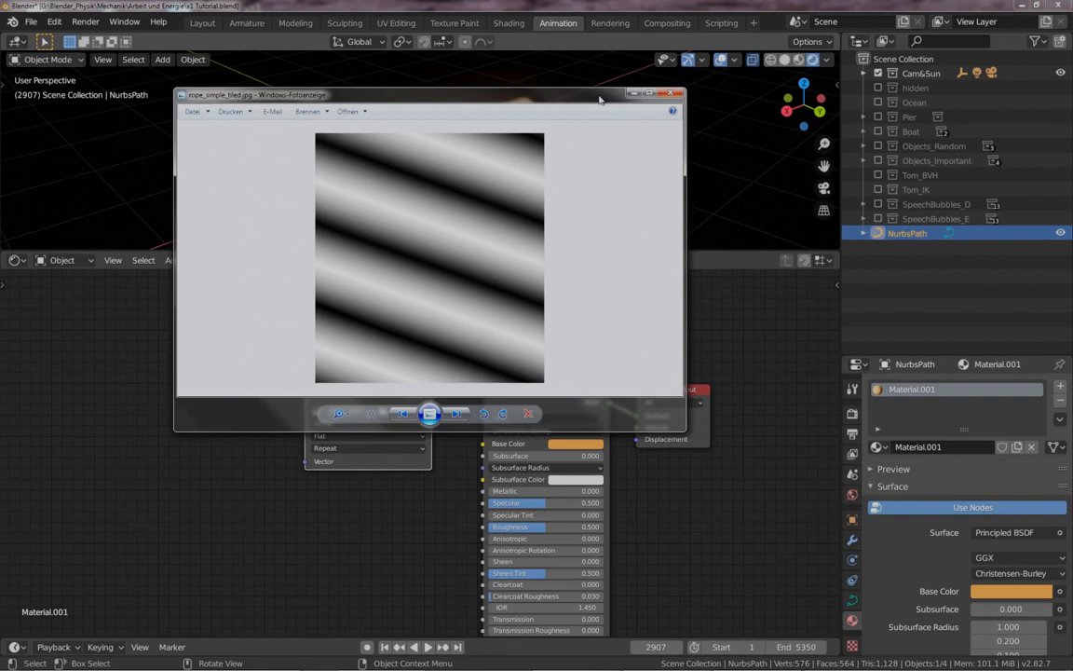
left_click(676, 94)
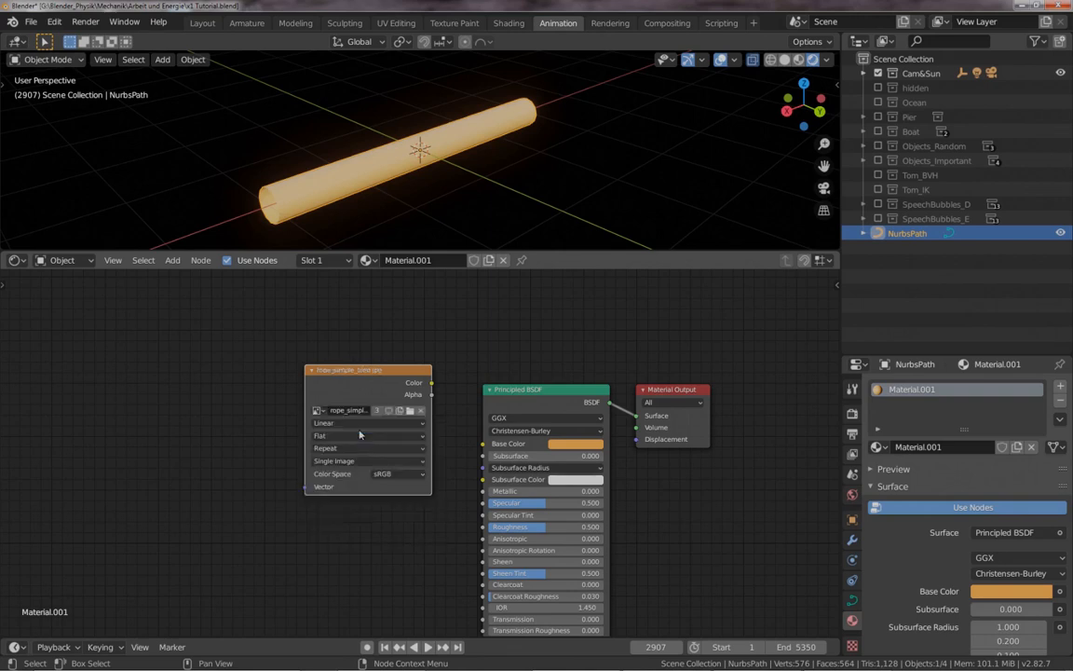
left_click_drag(431, 383, 636, 439)
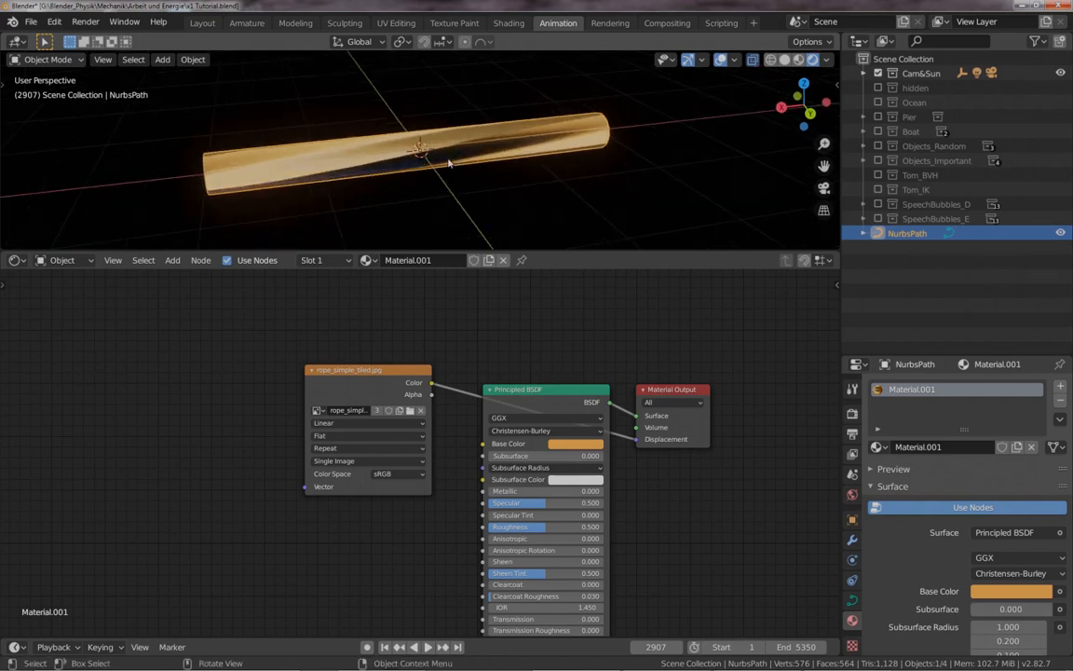
mouse_move(448, 165)
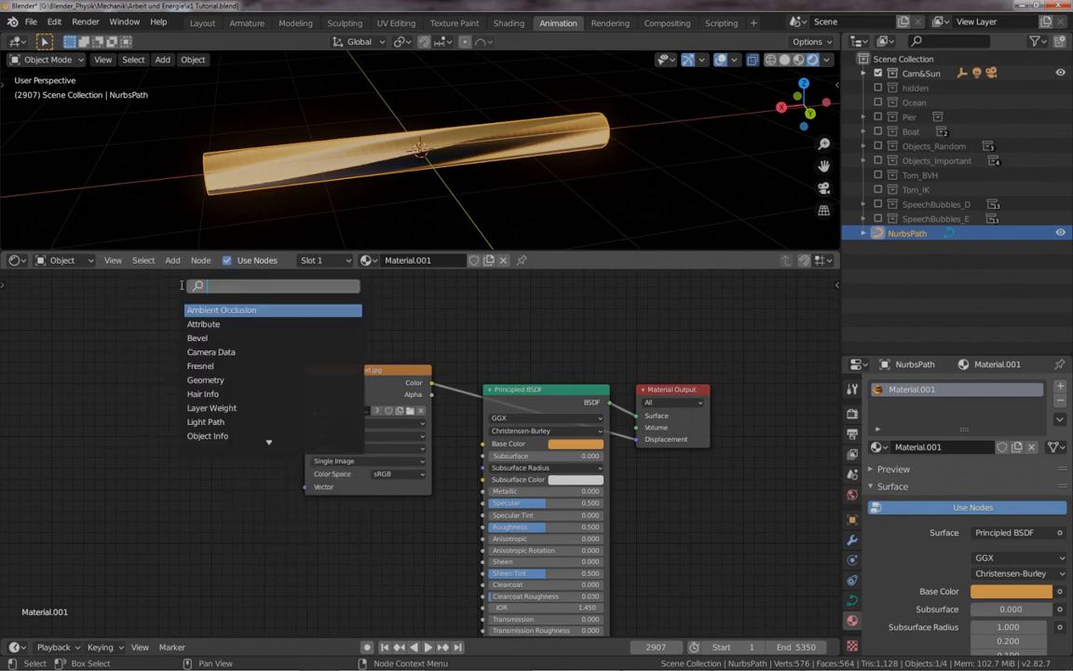
Route Texture Coordinate UV through a Mapping node scaled 20, 2, 2 into the rope image
type("mappi")
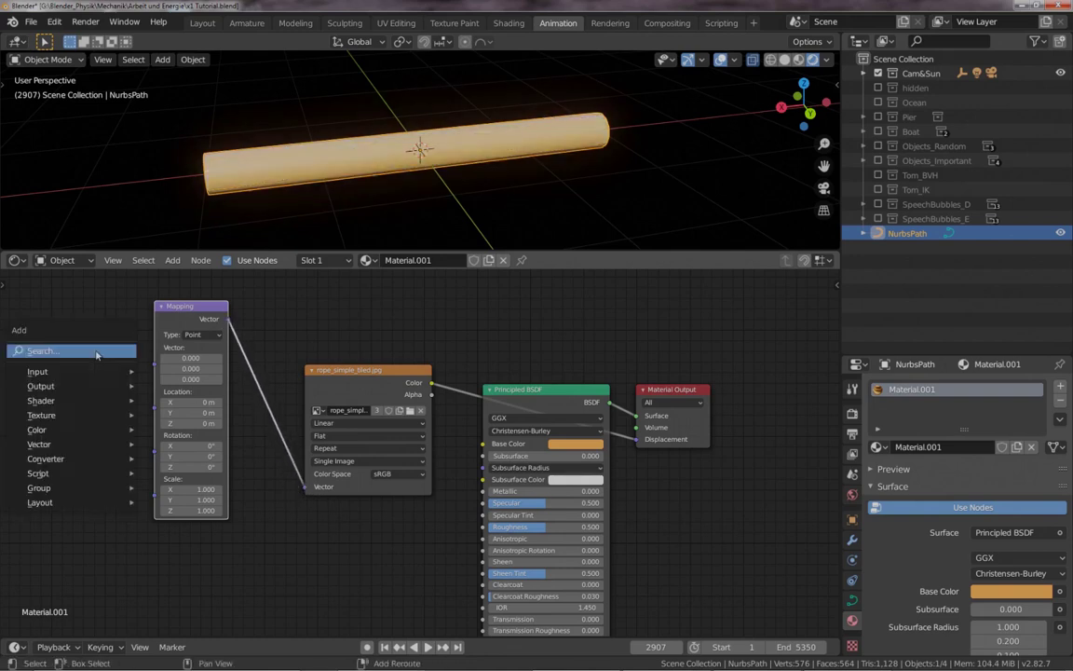
left_click(38, 371)
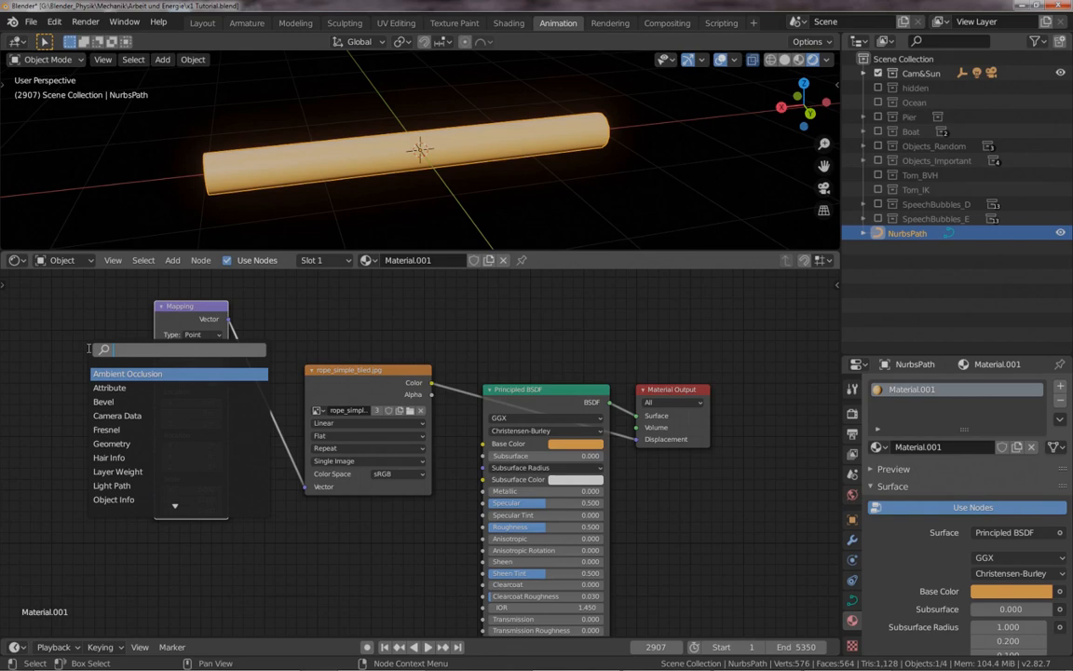
type("text")
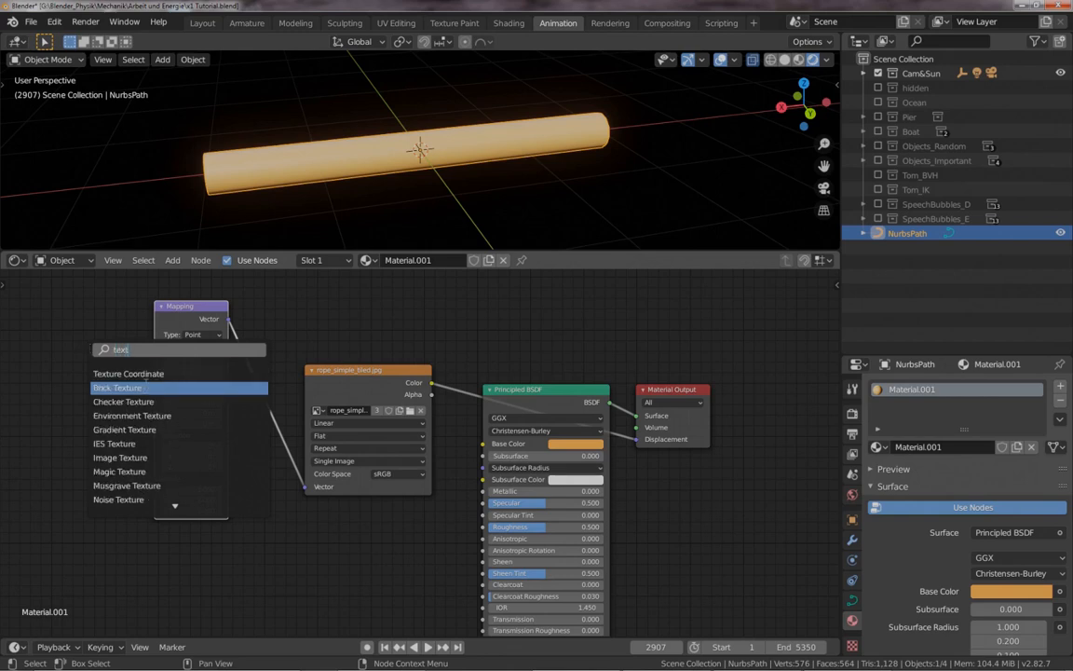
left_click(128, 372)
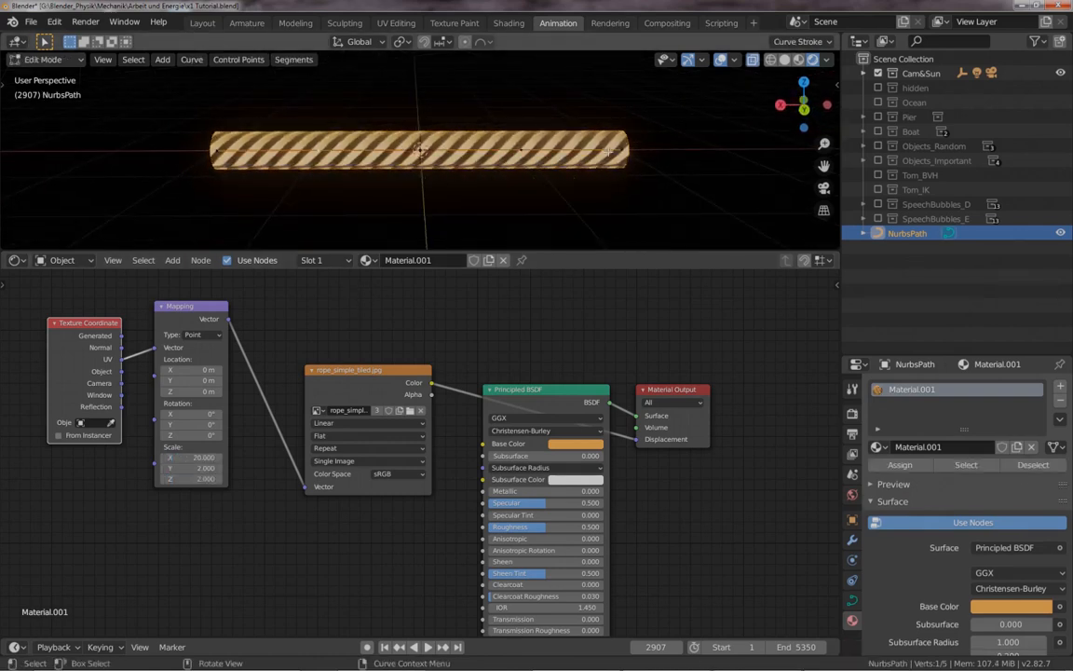
Extrude and move the path's end points to shorten it and bend its left end upward
key("g")
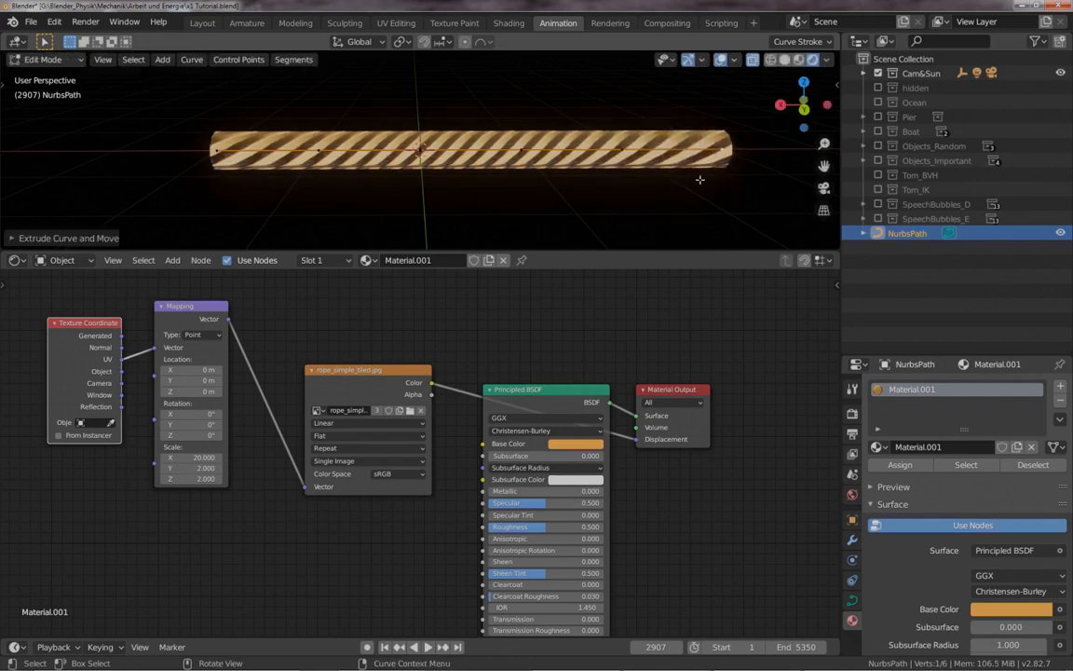
key("g")
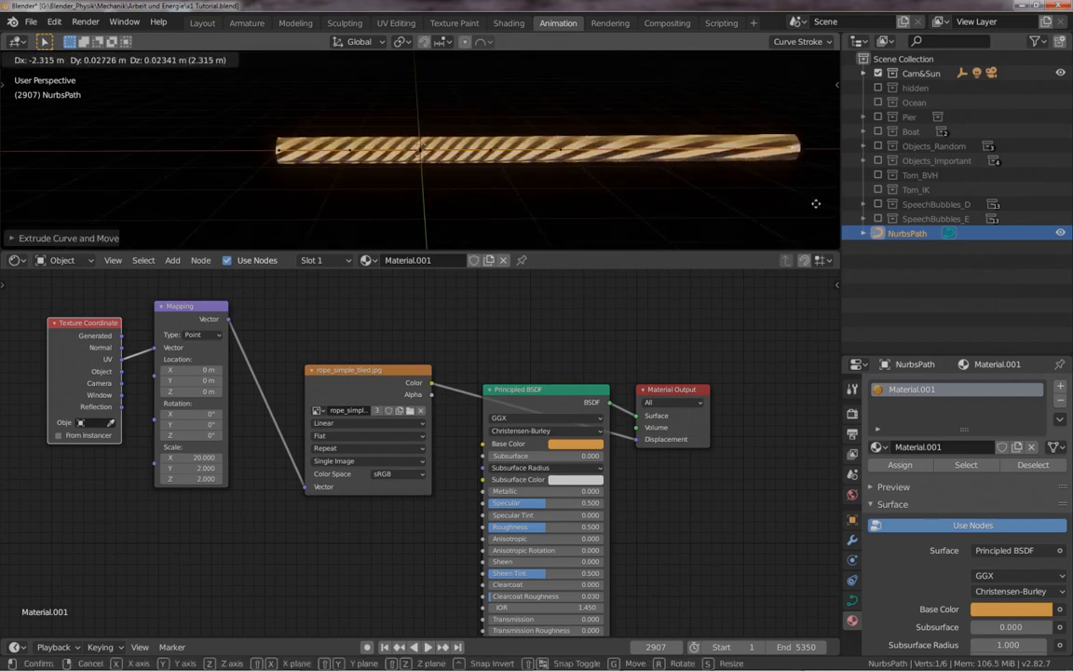
mouse_move(622, 205)
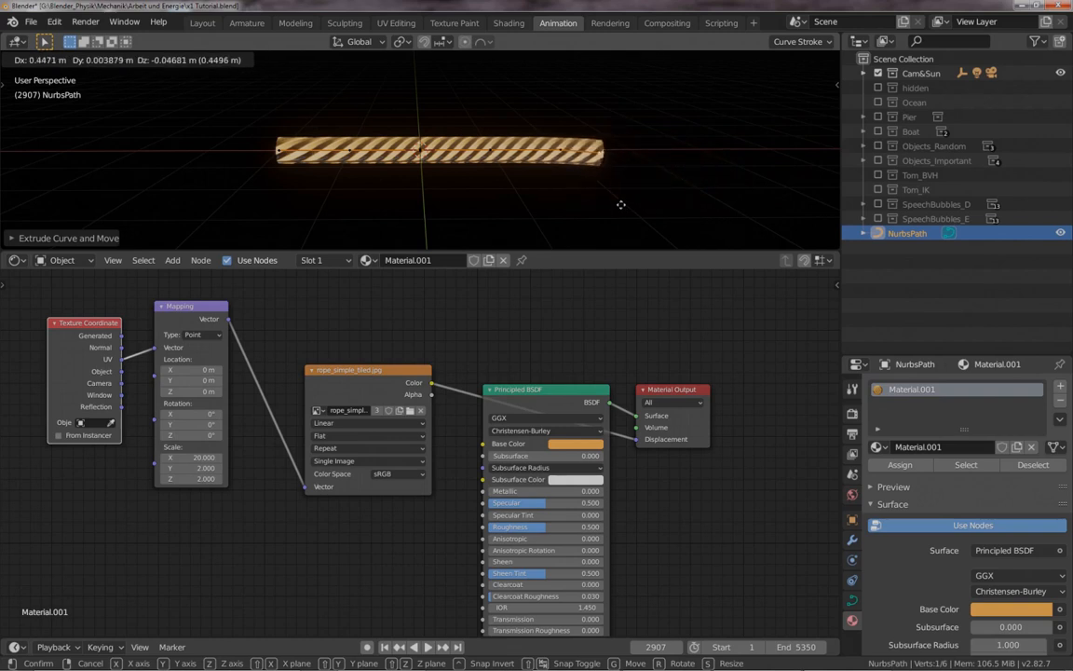
mouse_move(720, 189)
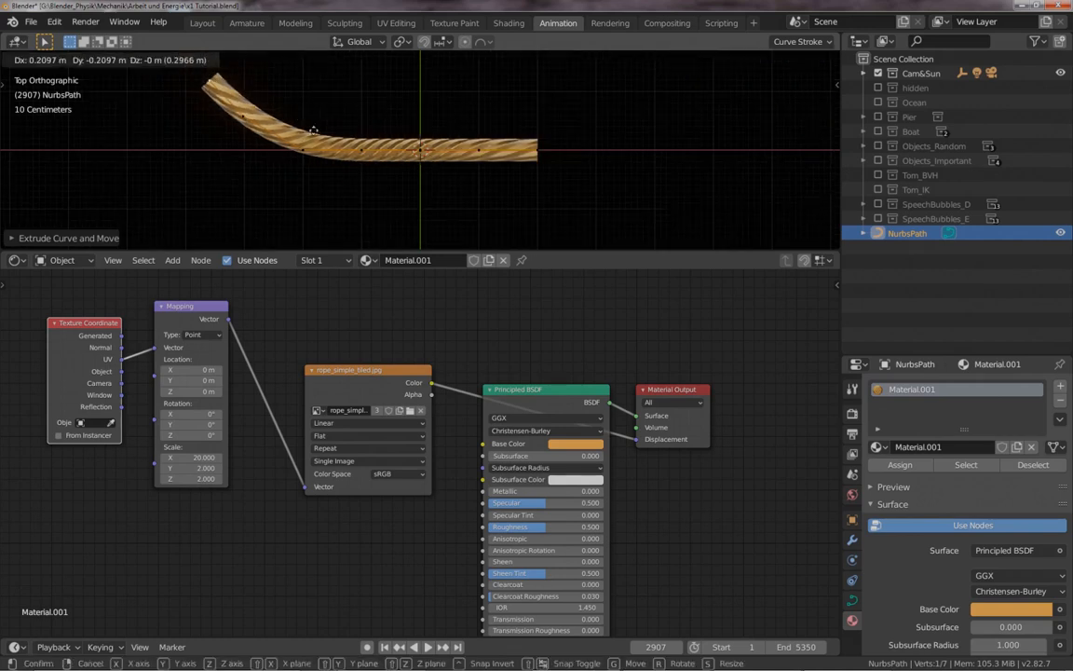
left_click(420, 149)
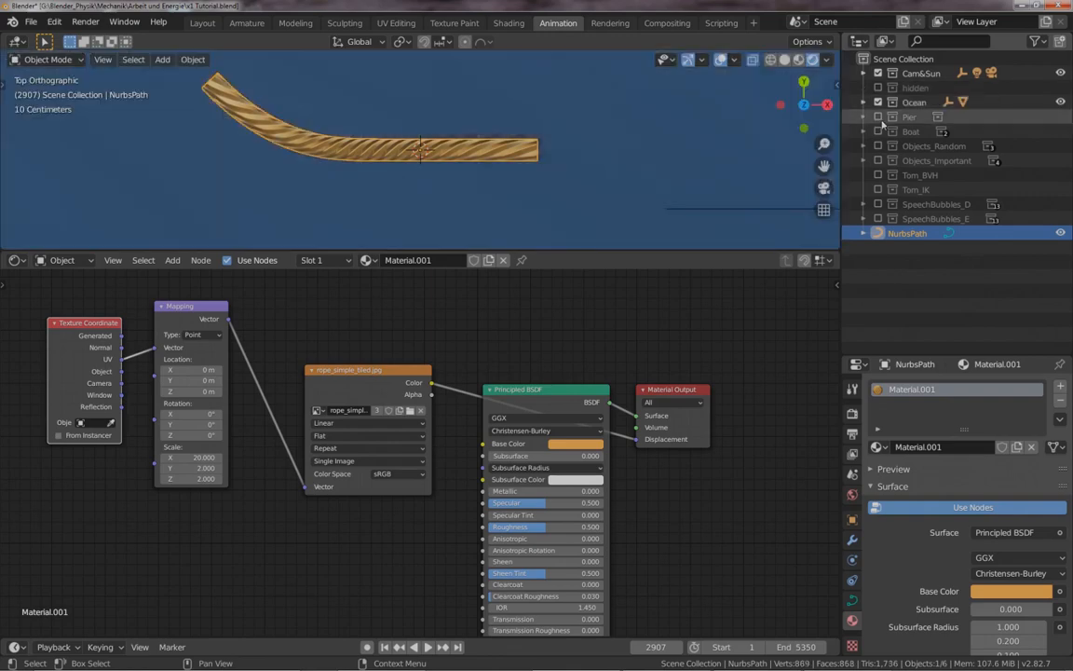
Re-enable the Ocean, Pier, Boat, Objects and Tom_BVH collections and close the video window
left_click(877, 160)
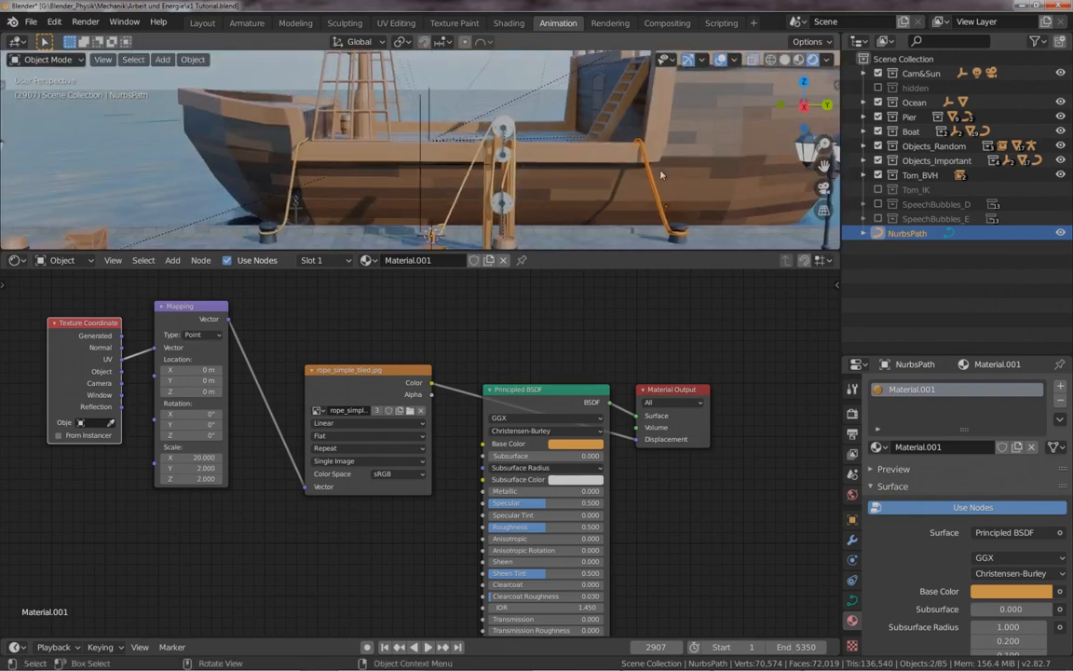
mouse_move(649, 171)
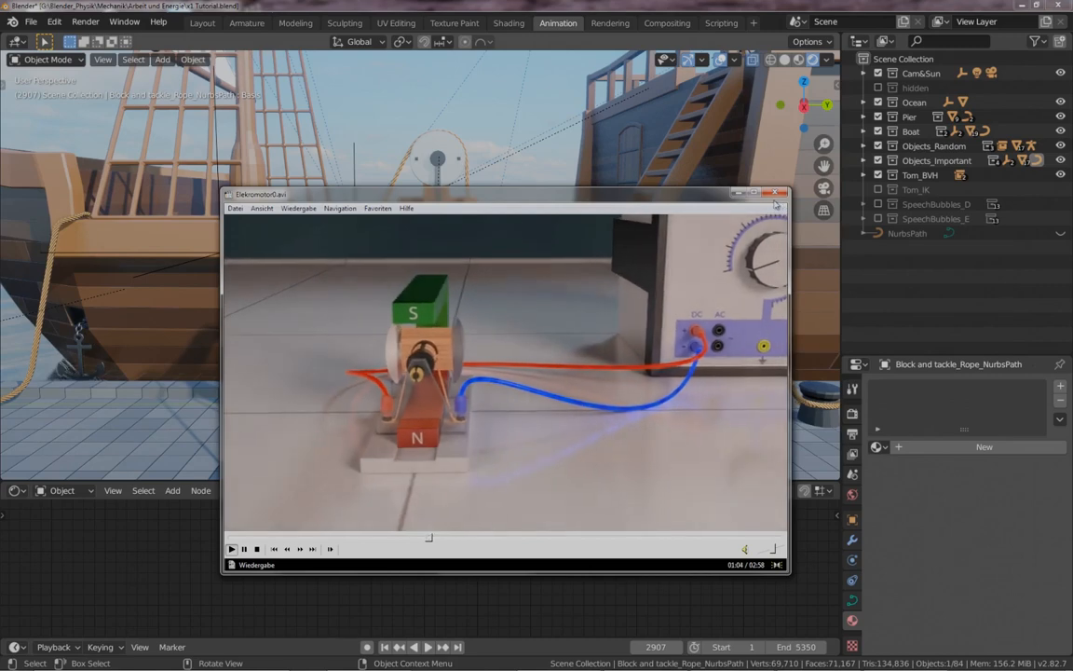
left_click(780, 193)
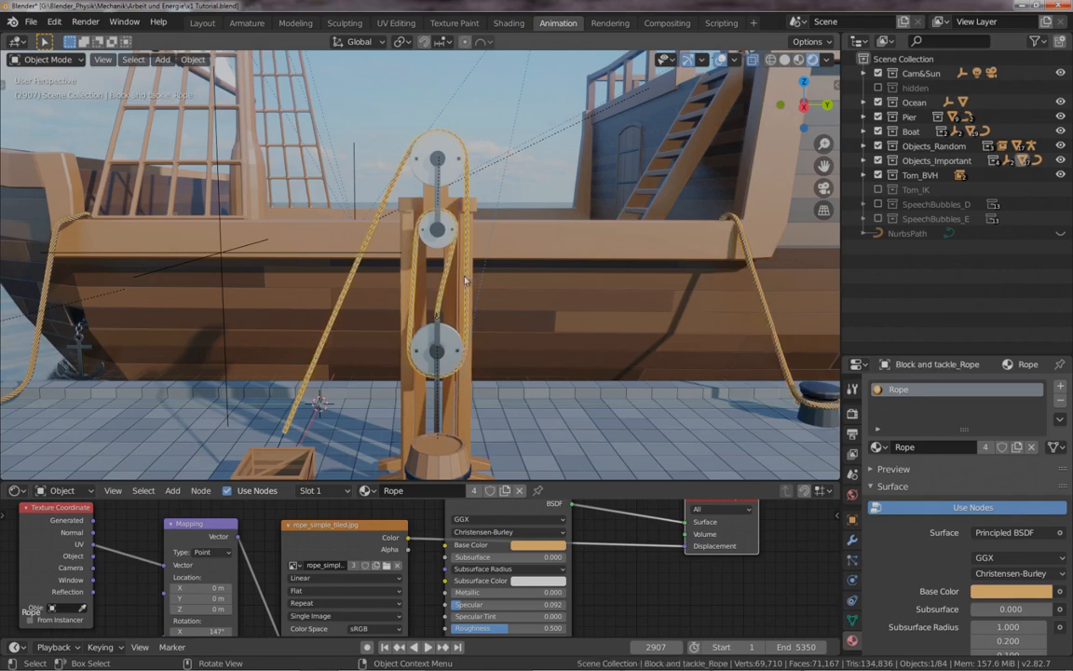
Pick Block and tackle_Rope_NurbsPath from the overlapping objects and move one of its points
left_click(465, 280)
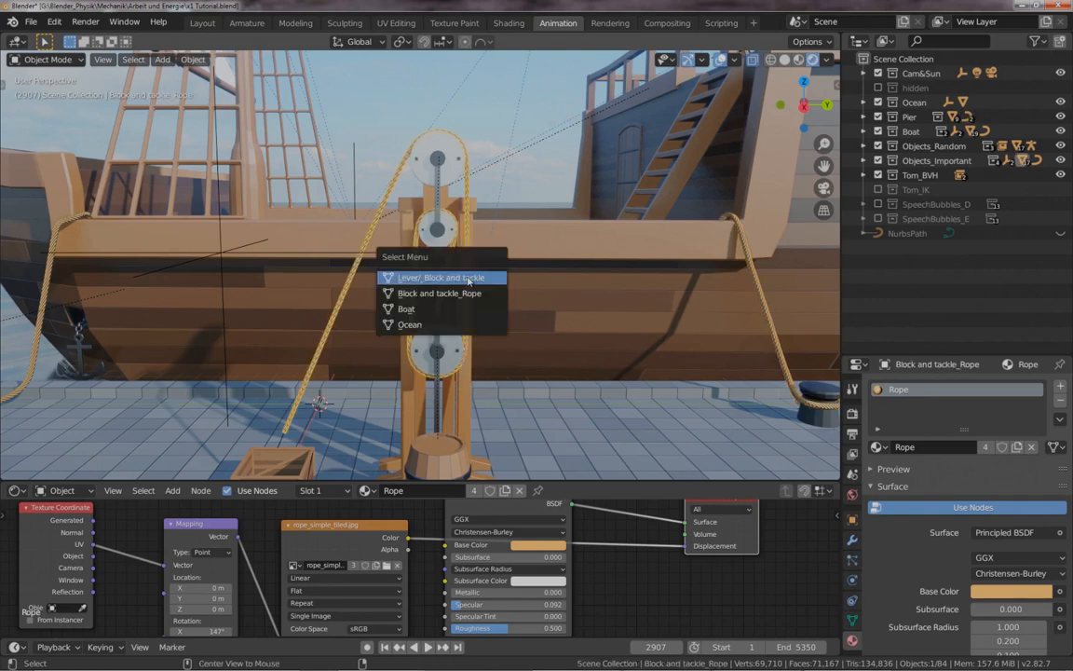
left_click(441, 277)
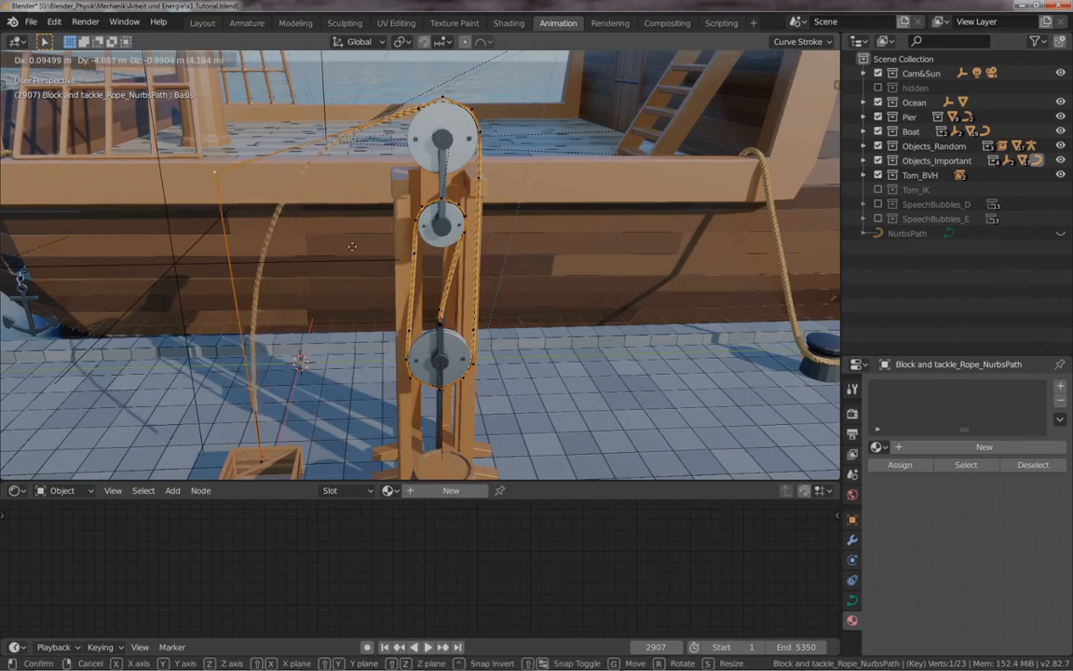
key("Tab")
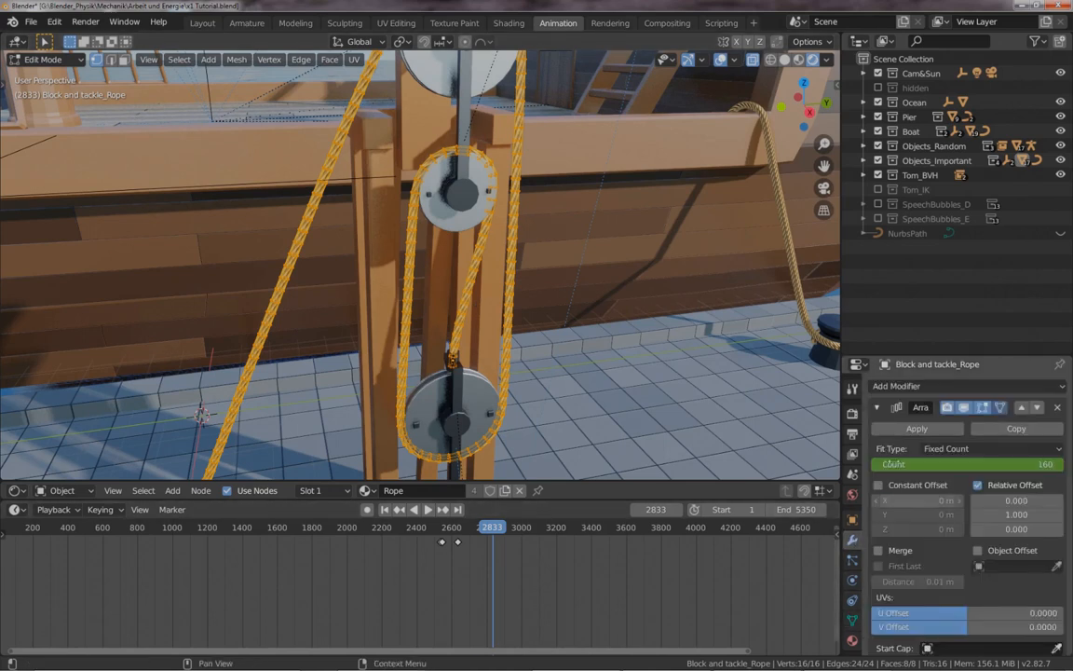
mouse_move(981, 407)
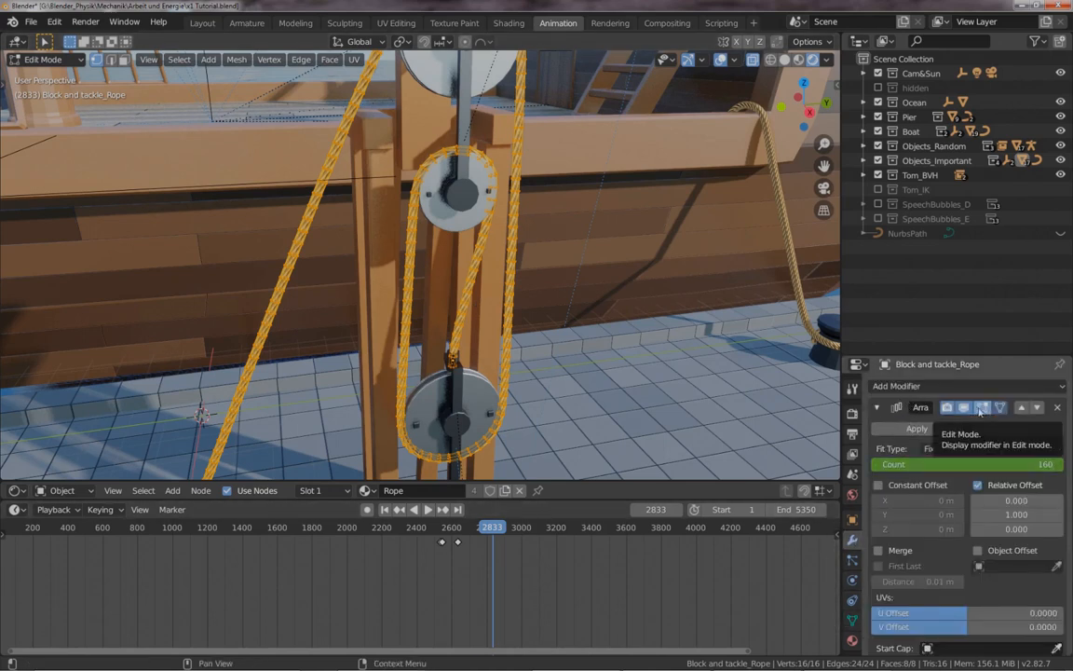
Show the Array modifier result in Edit Mode, inspect the rope around the lower pulley, and exit
left_click(964, 407)
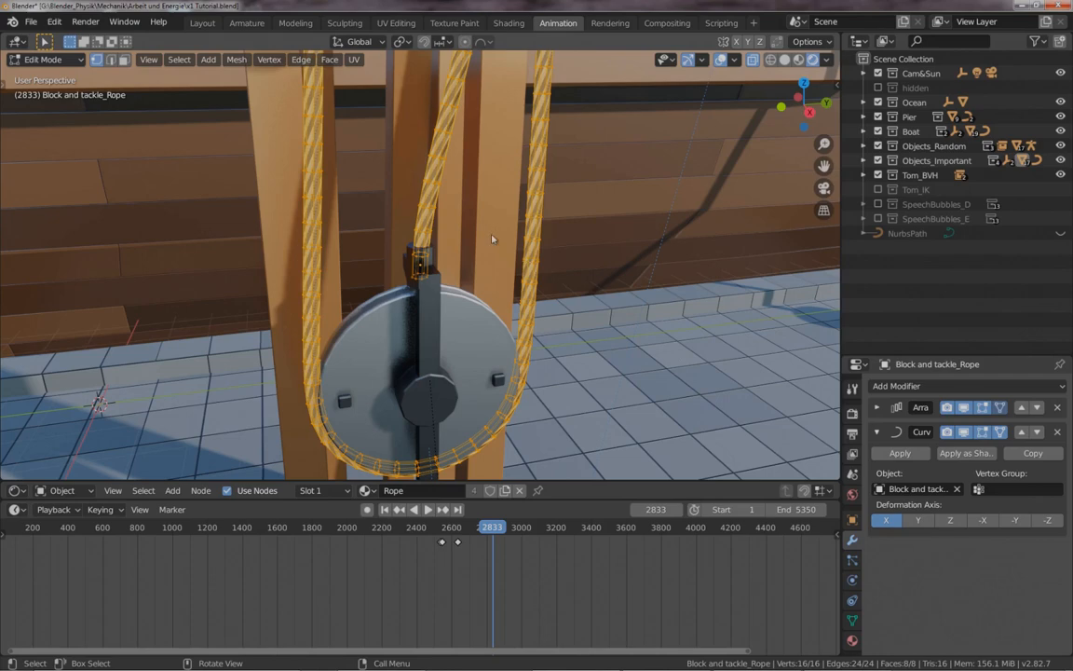
left_click_drag(491, 238, 472, 177)
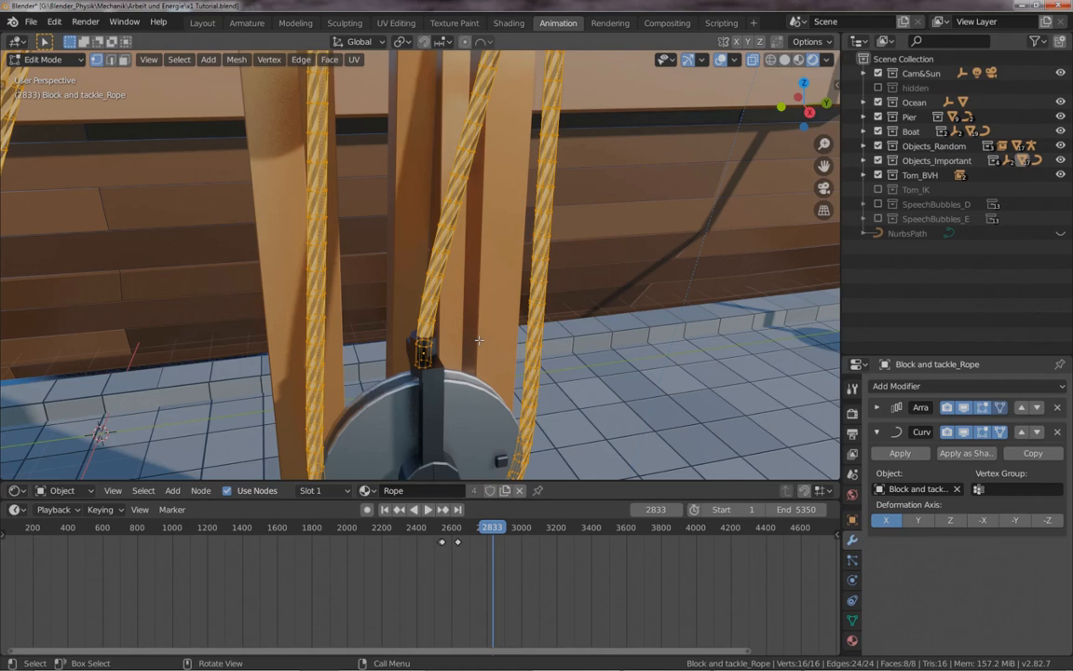
mouse_move(469, 290)
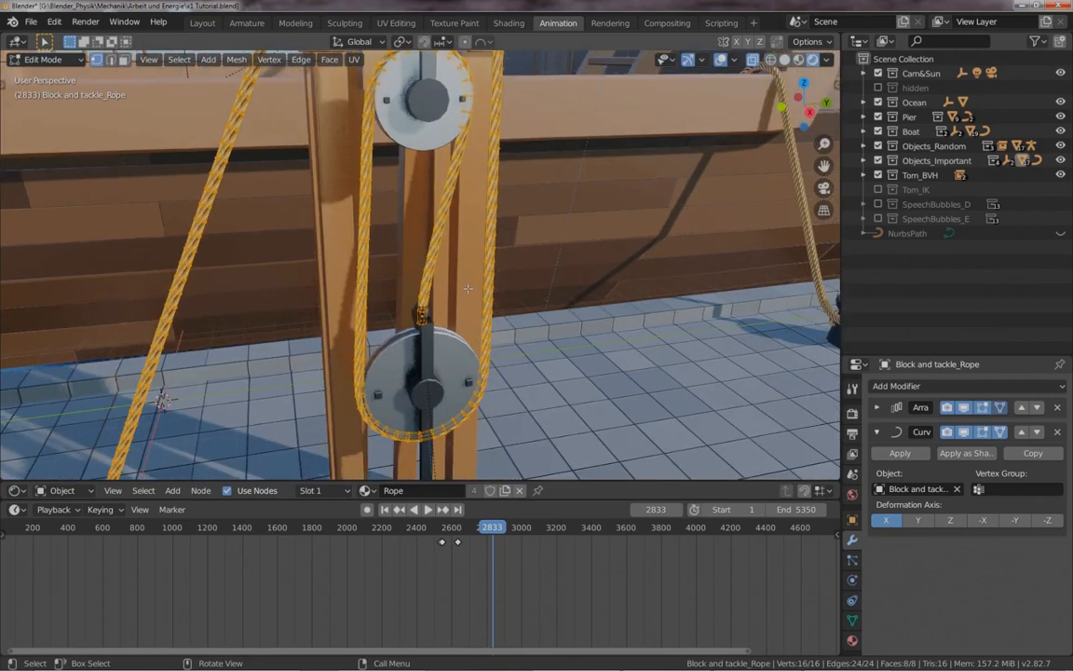
key("Tab")
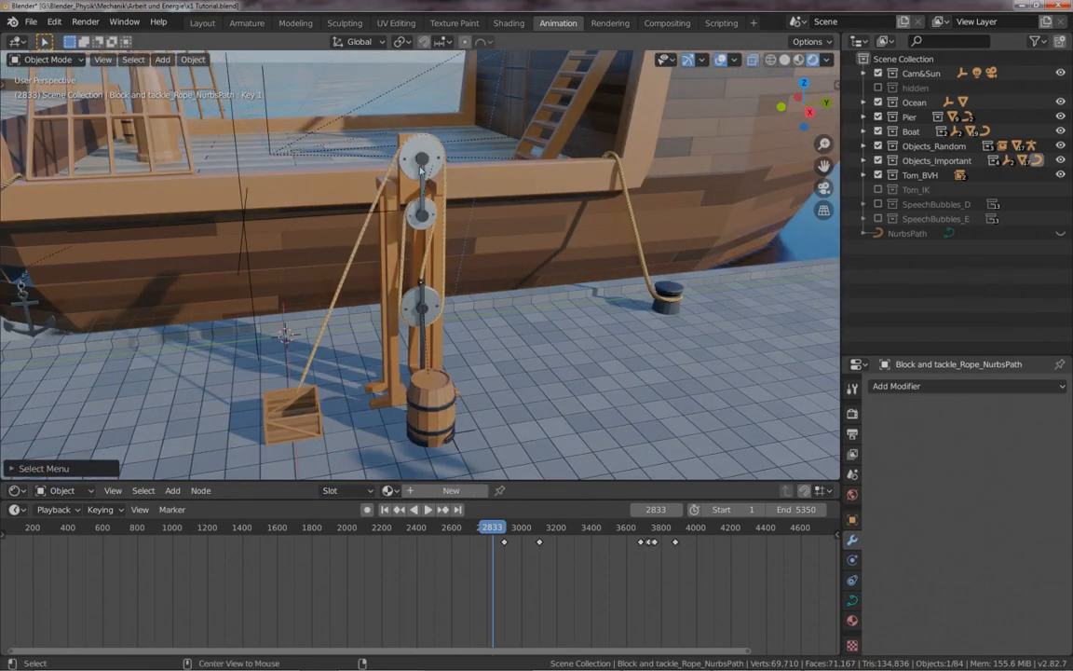
Move a control point of the pulley rope path and orbit the stand to check it
left_click_drag(419, 279, 391, 186)
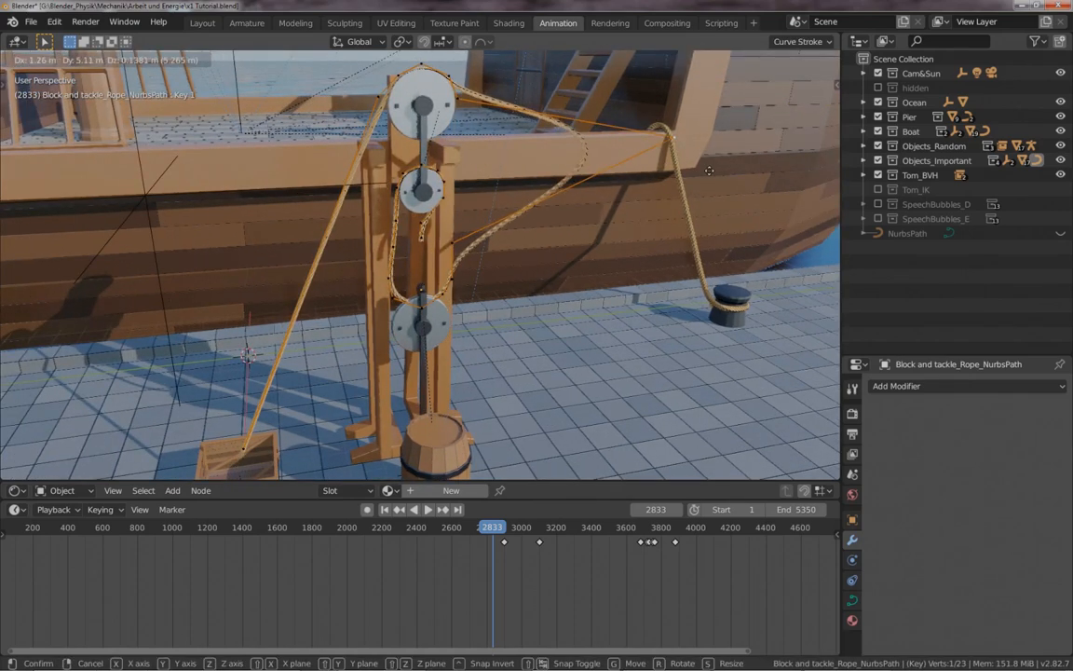
mouse_move(621, 168)
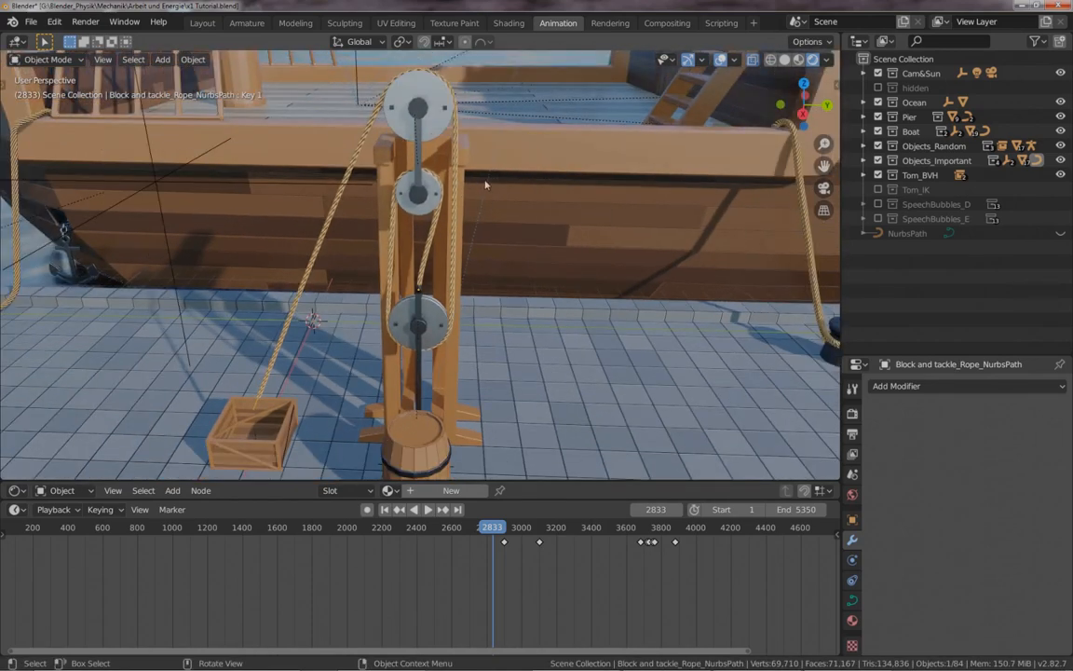
left_click_drag(484, 184, 463, 271)
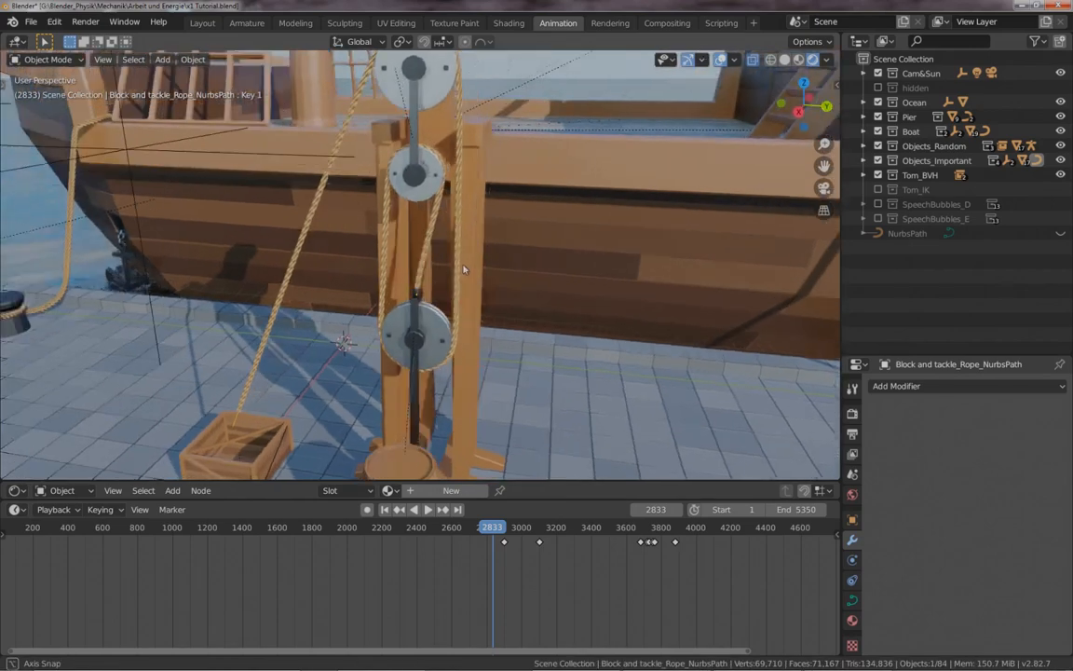
left_click_drag(463, 270, 498, 271)
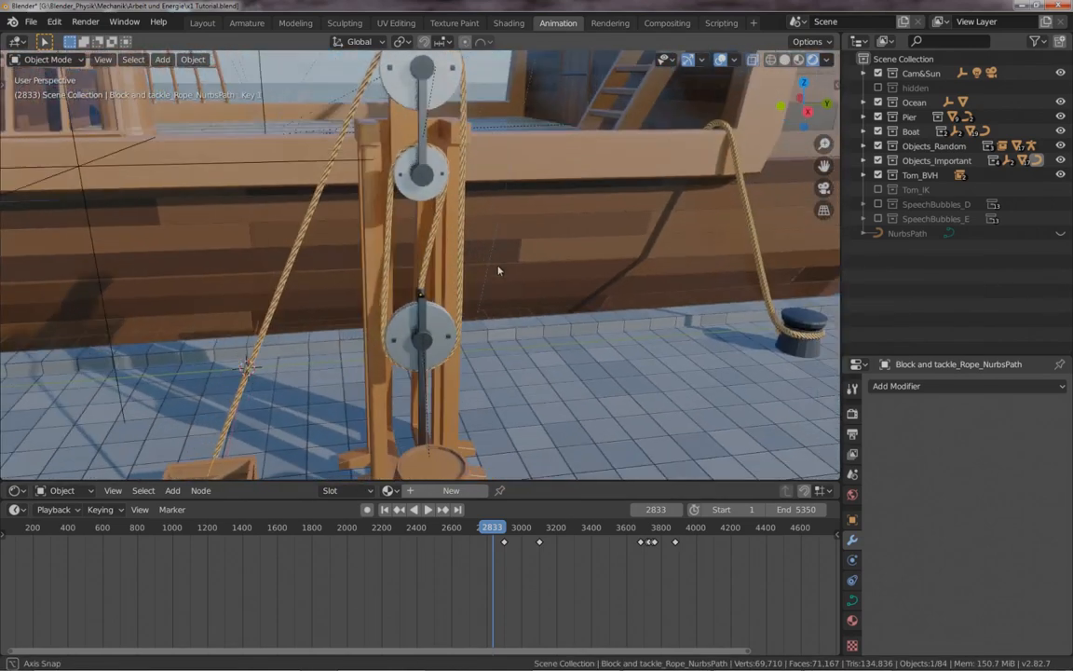